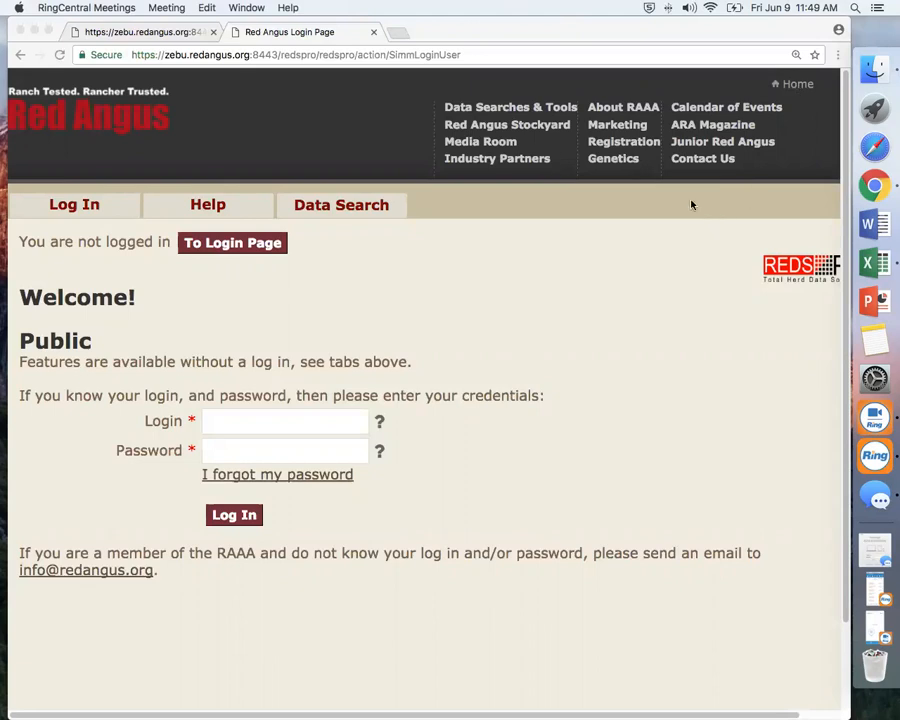
Log in to the member account with the saved login number starting 229 and its password.
{"action": "left_click", "coordinate": [284, 421]}
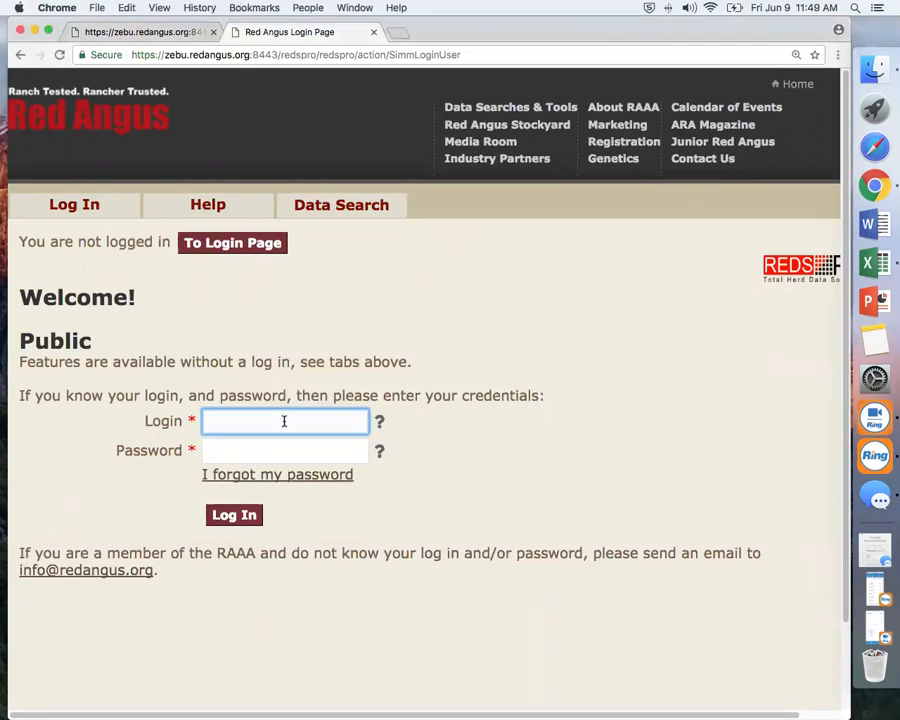
{"action": "type", "text": "229"}
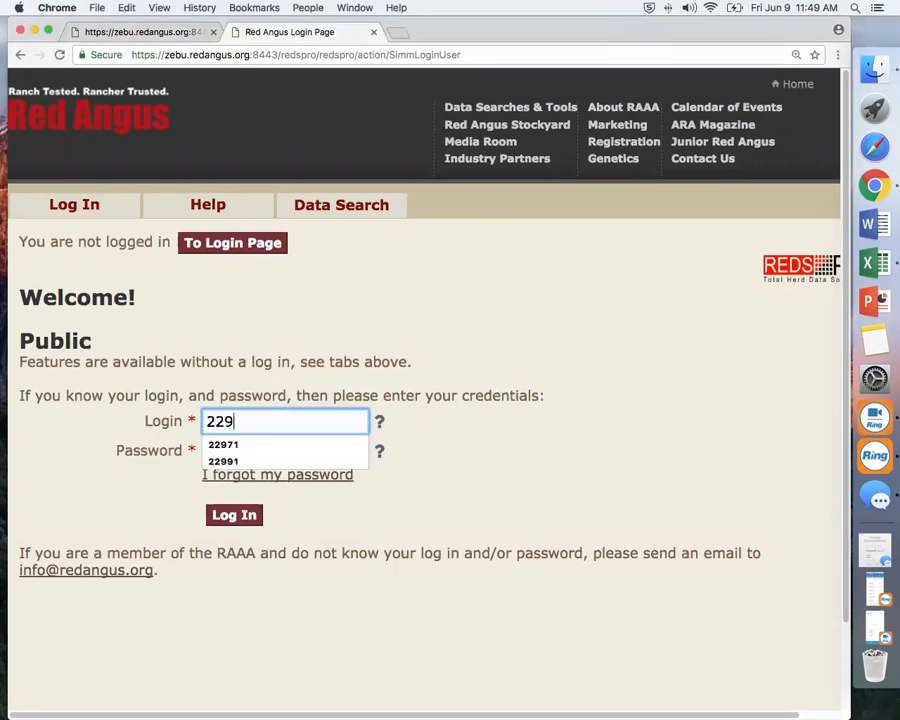
{"action": "left_click", "coordinate": [223, 461]}
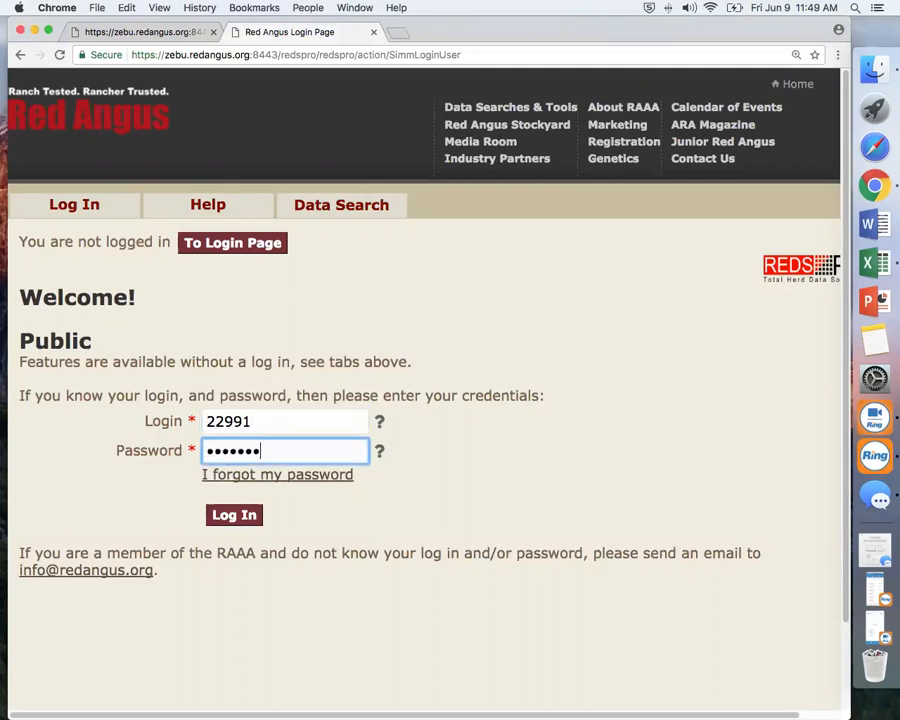
{"action": "left_click", "coordinate": [234, 514]}
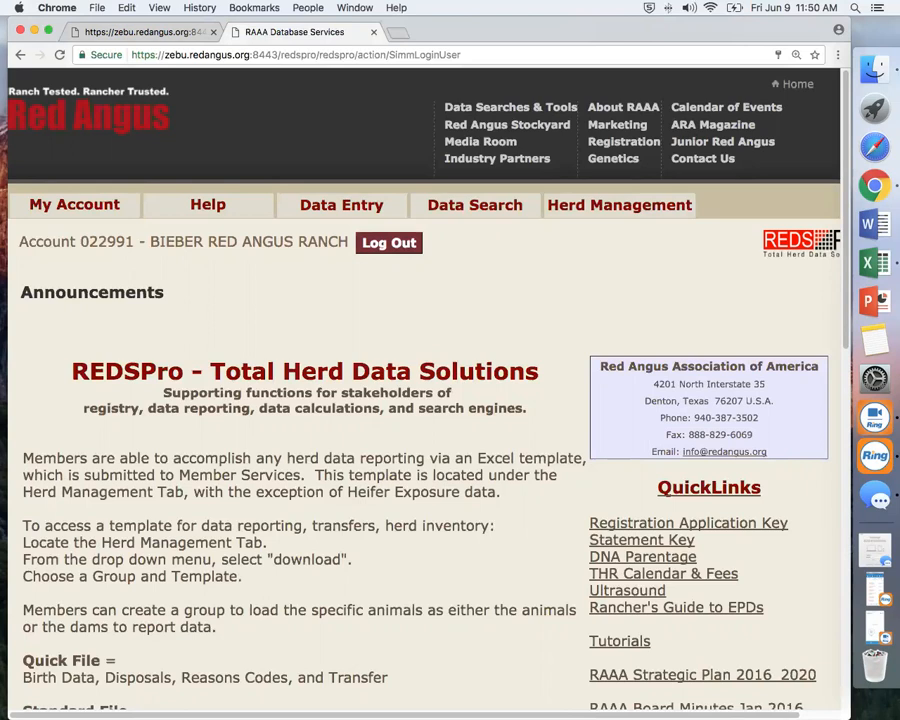
{"action": "mouse_move", "coordinate": [299, 366]}
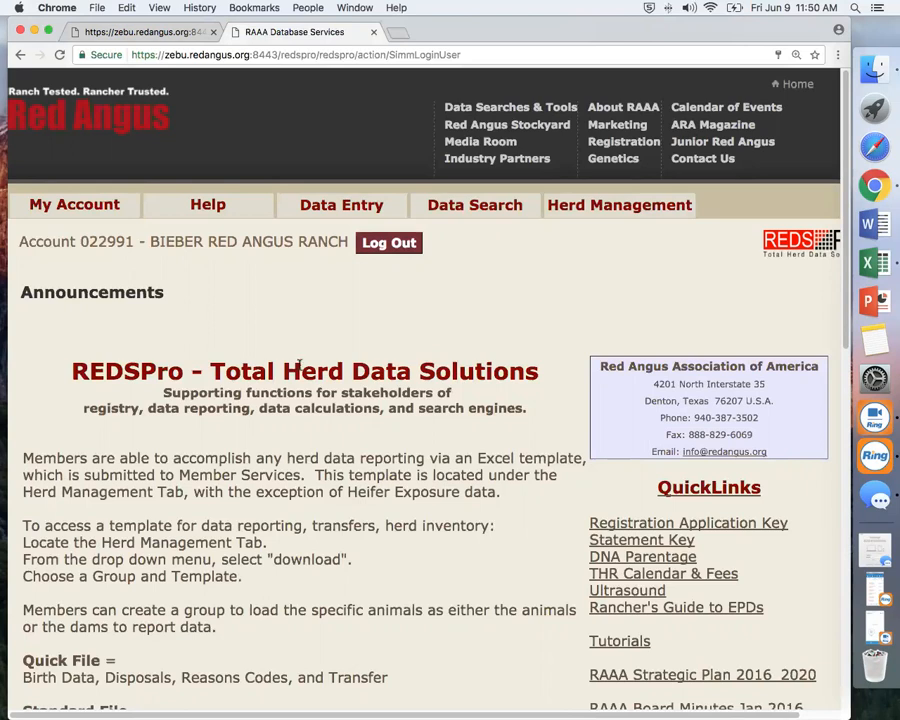
Choose Upload from the Data Entry menu to reach the File Upload page.
{"action": "left_click", "coordinate": [341, 205]}
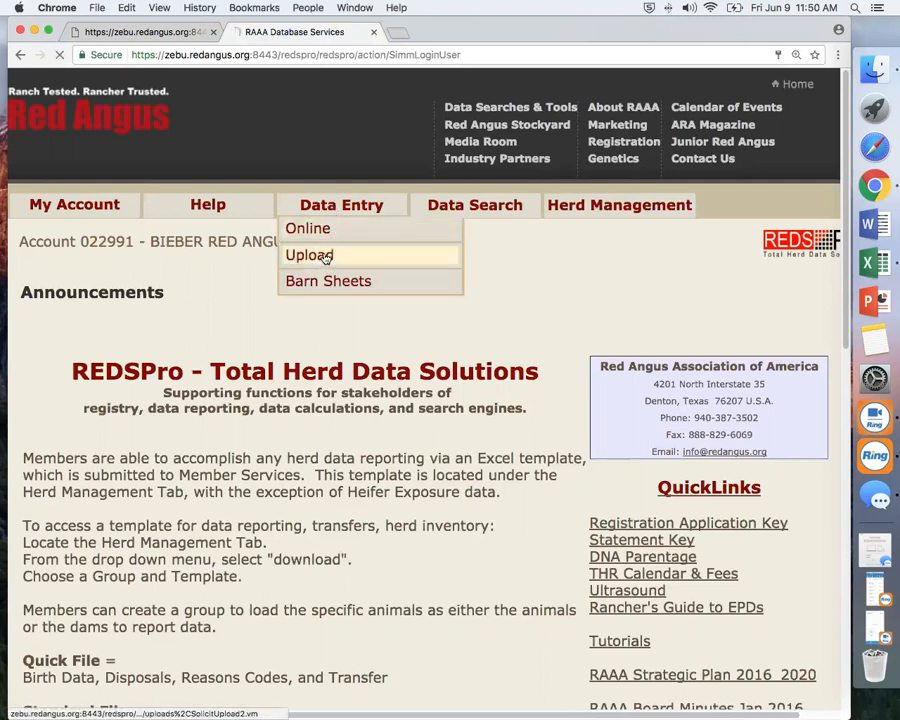
{"action": "left_click", "coordinate": [309, 254]}
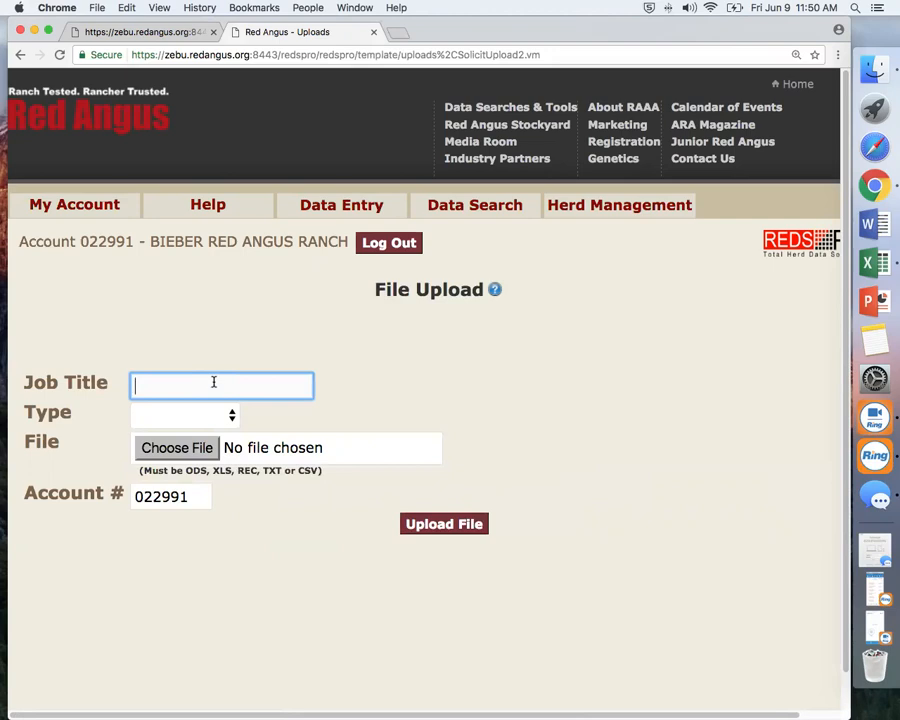
Title the job 'ww update' and set the upload type to Animal Data.
{"action": "type", "text": "ww up"}
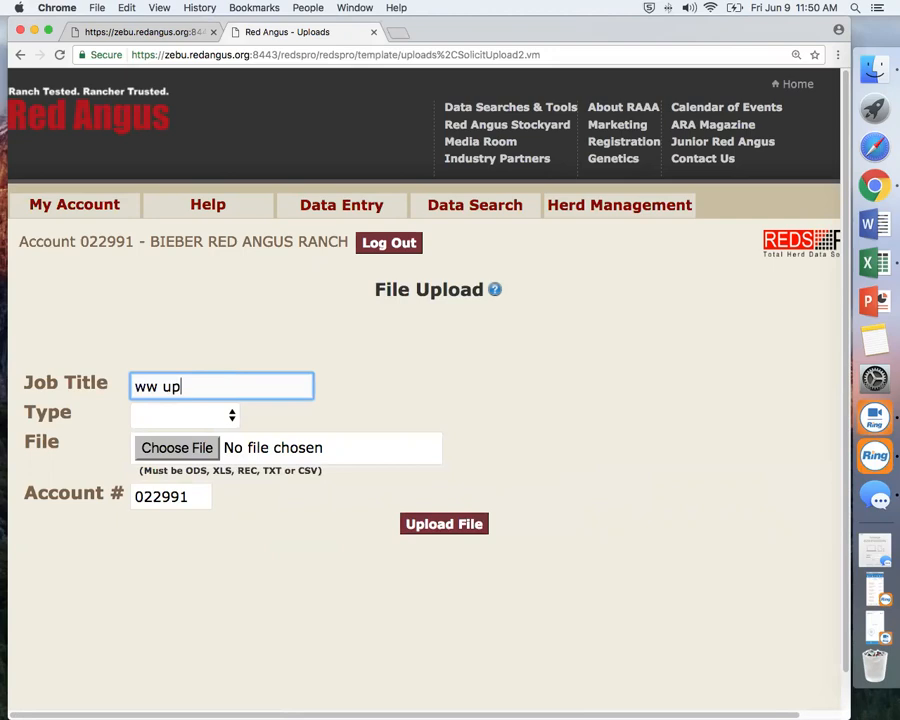
{"action": "type", "text": "date"}
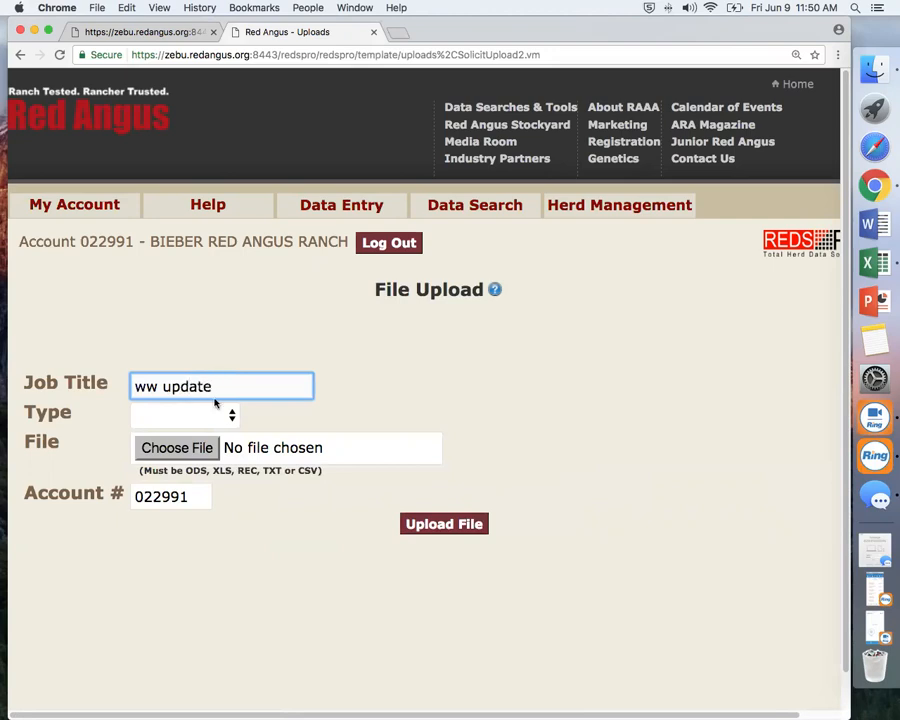
{"action": "left_click", "coordinate": [184, 414]}
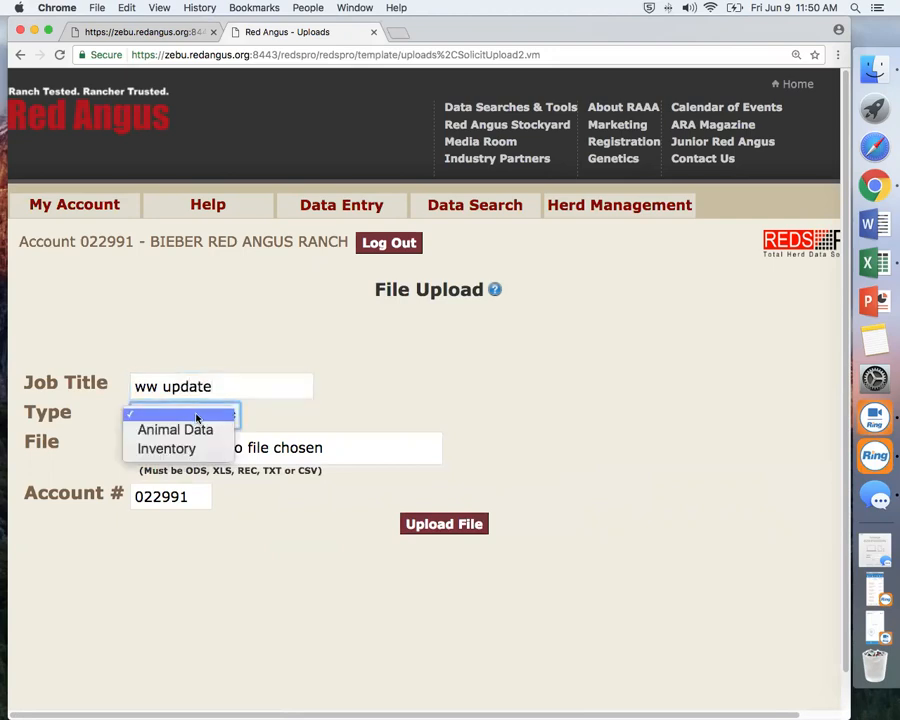
{"action": "left_click", "coordinate": [184, 414]}
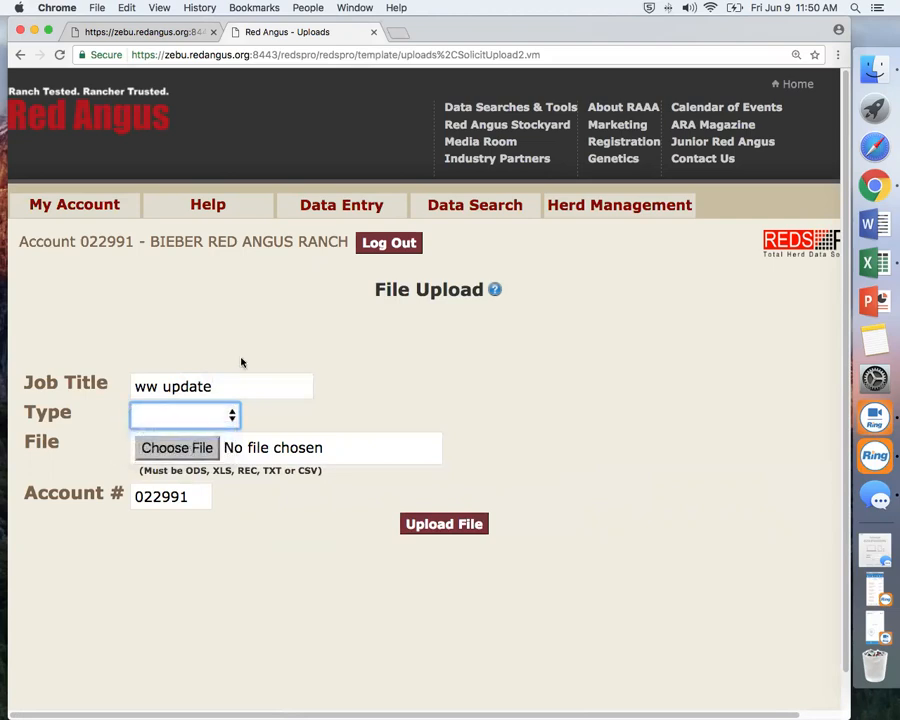
{"action": "left_click", "coordinate": [184, 415]}
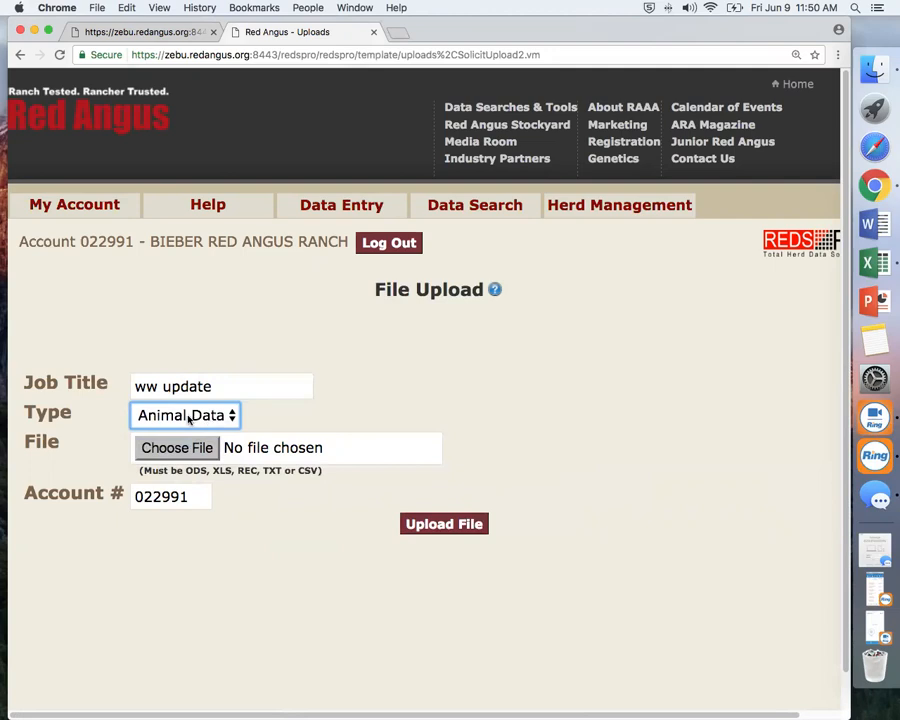
Attach WW UPLOAD TUTORIAL.csv from Downloads and upload the file.
{"action": "left_click", "coordinate": [176, 447]}
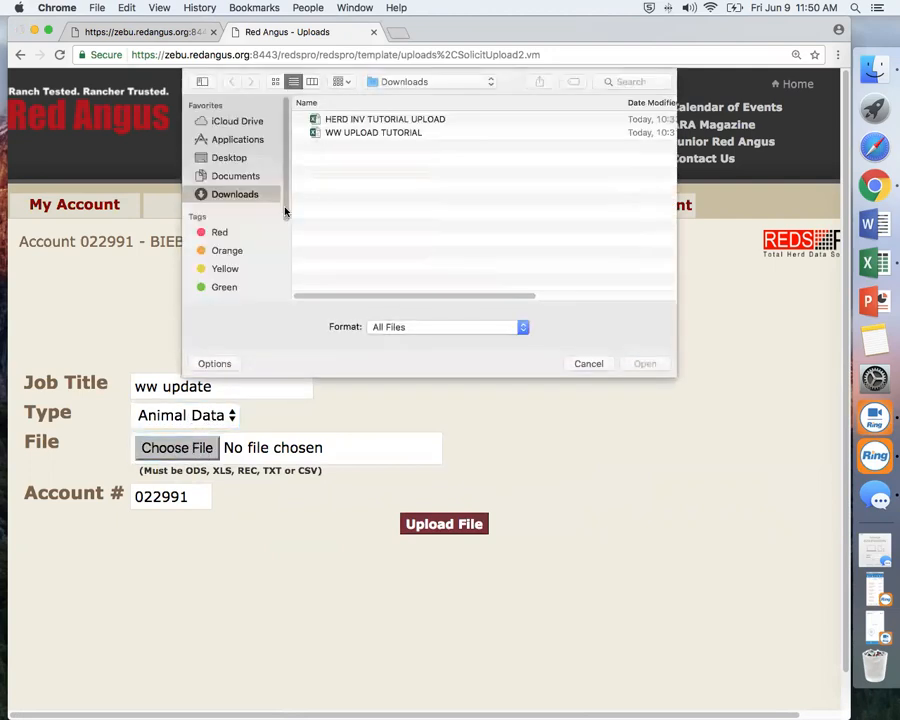
{"action": "left_click", "coordinate": [373, 132]}
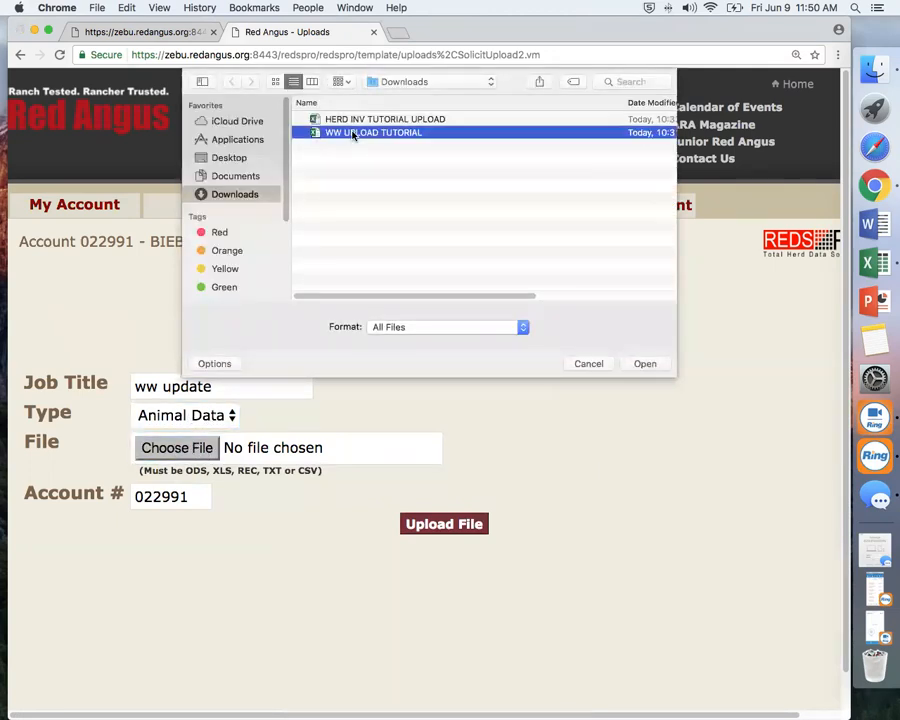
{"action": "left_click", "coordinate": [645, 363]}
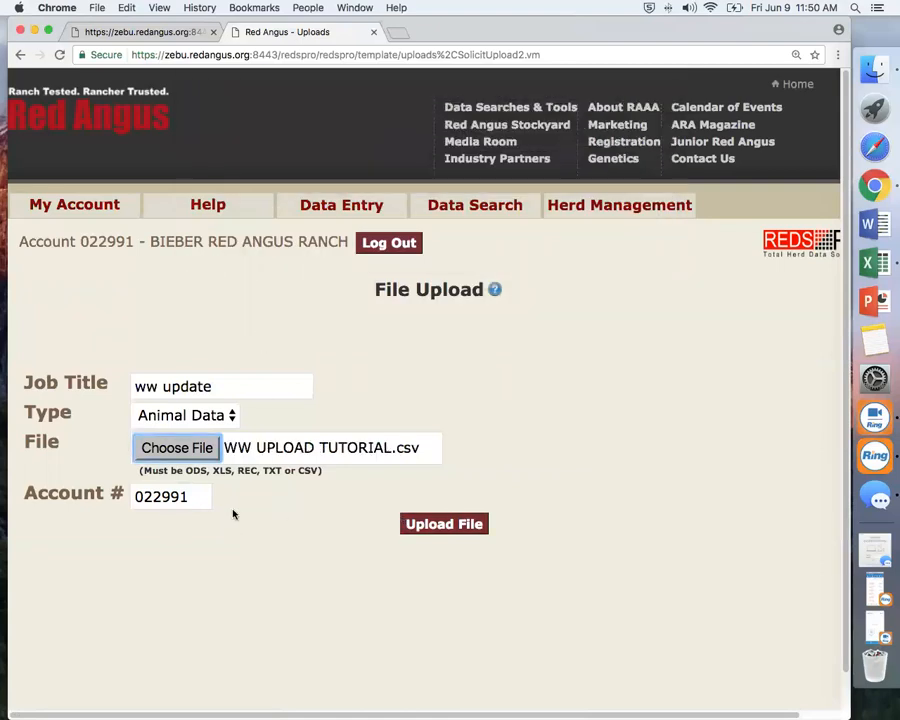
{"action": "left_click", "coordinate": [444, 523]}
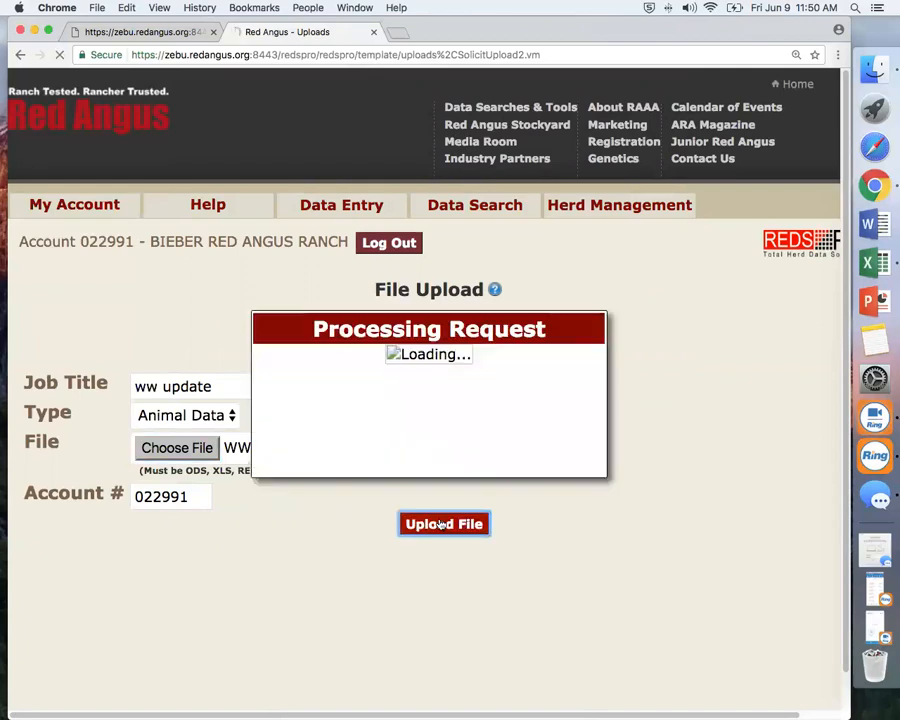
Let the ww update upload finish, then open the job in the spreadsheet editor.
{"action": "left_click", "coordinate": [444, 523]}
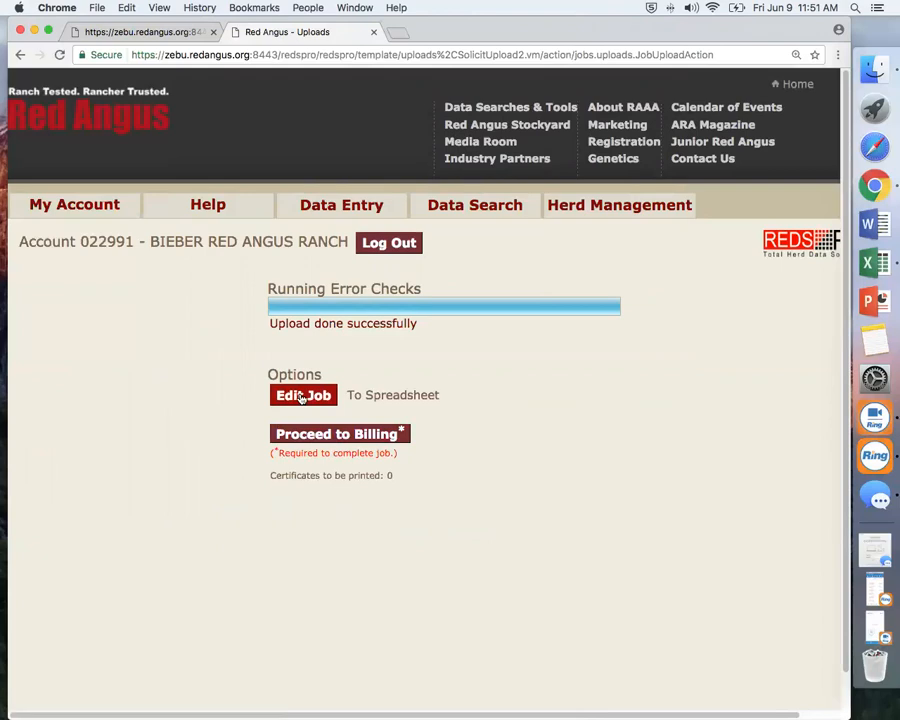
{"action": "left_click", "coordinate": [303, 394]}
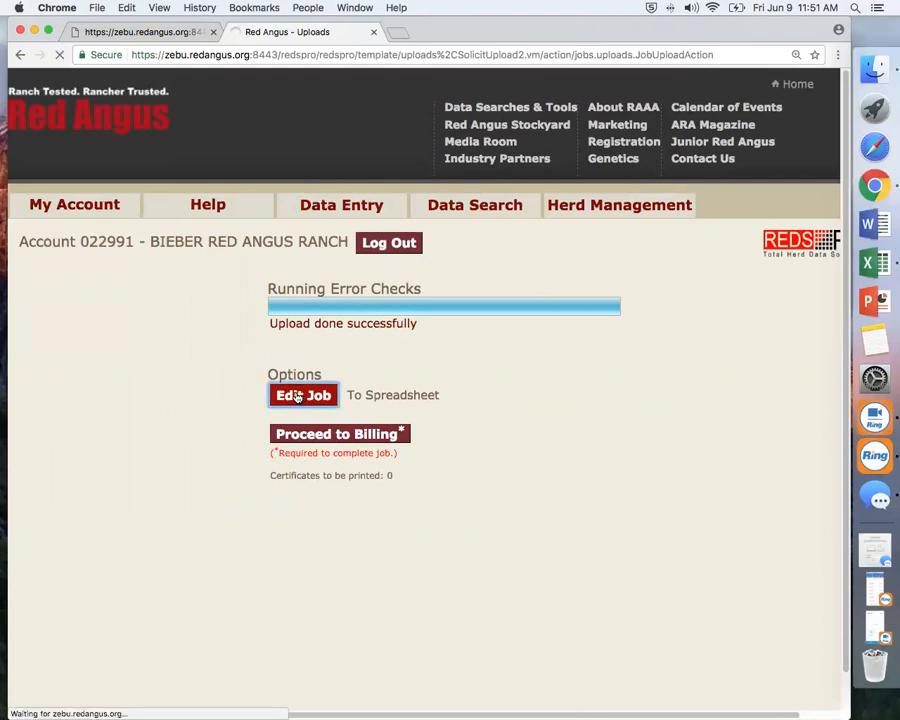
{"action": "left_click", "coordinate": [303, 395]}
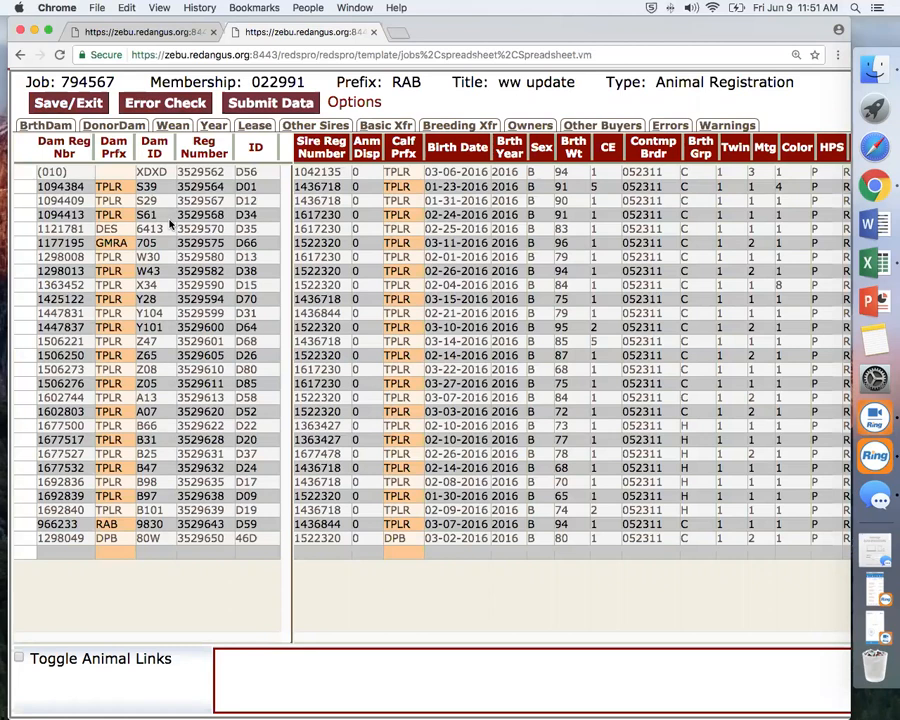
{"action": "mouse_move", "coordinate": [285, 190]}
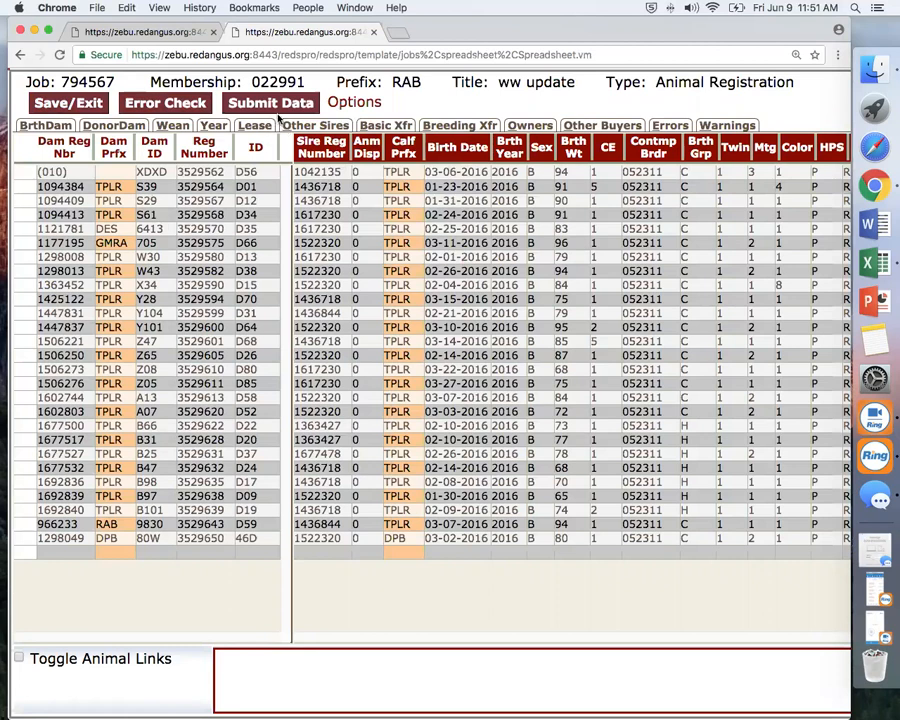
Submit the ww update animal data and return to the upload status page.
{"action": "left_click", "coordinate": [270, 103]}
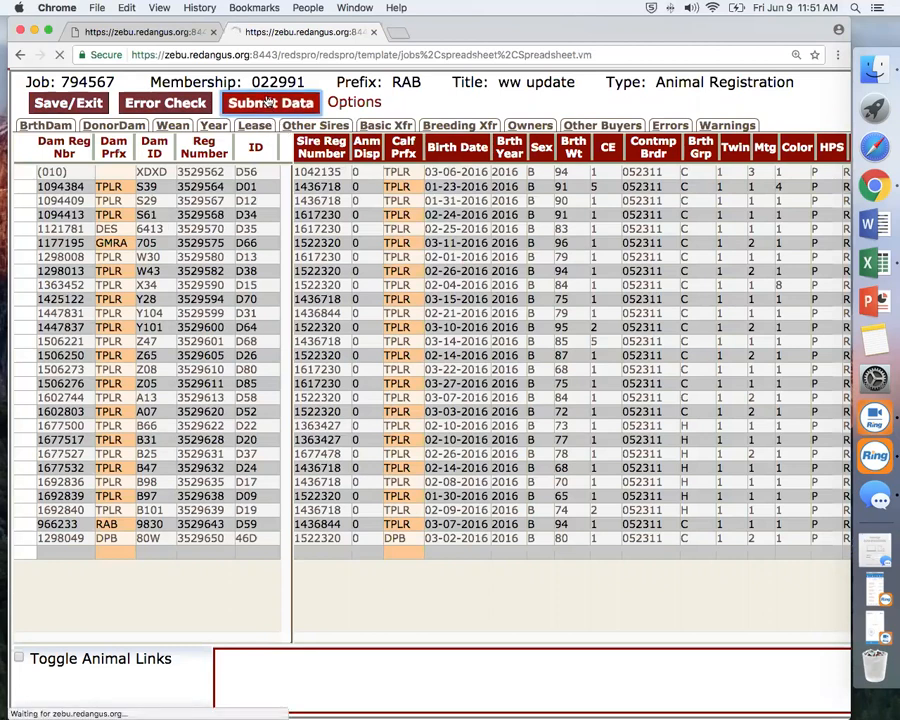
{"action": "left_click", "coordinate": [270, 103]}
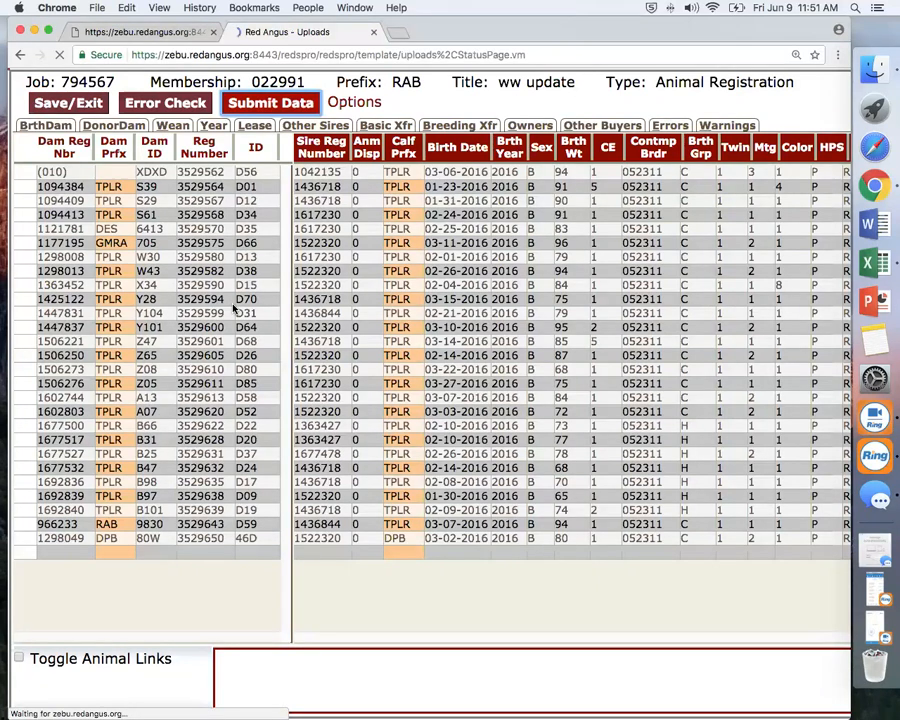
{"action": "left_click", "coordinate": [165, 102]}
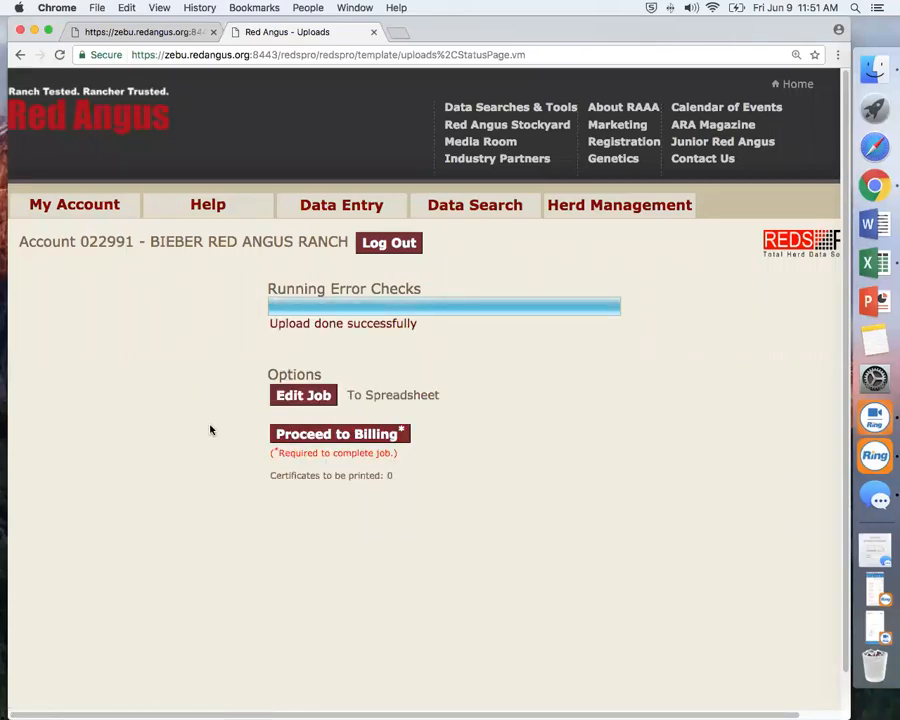
Show Online Data Entry's Incomplete Jobs list with ww update (invoice #794567).
{"action": "left_click", "coordinate": [341, 204]}
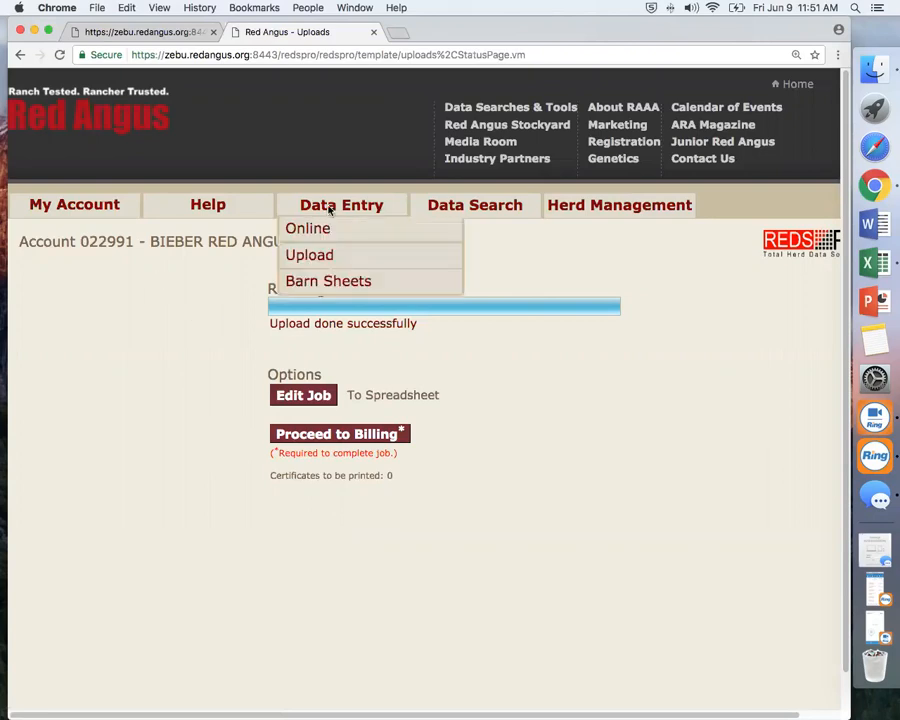
{"action": "mouse_move", "coordinate": [308, 228]}
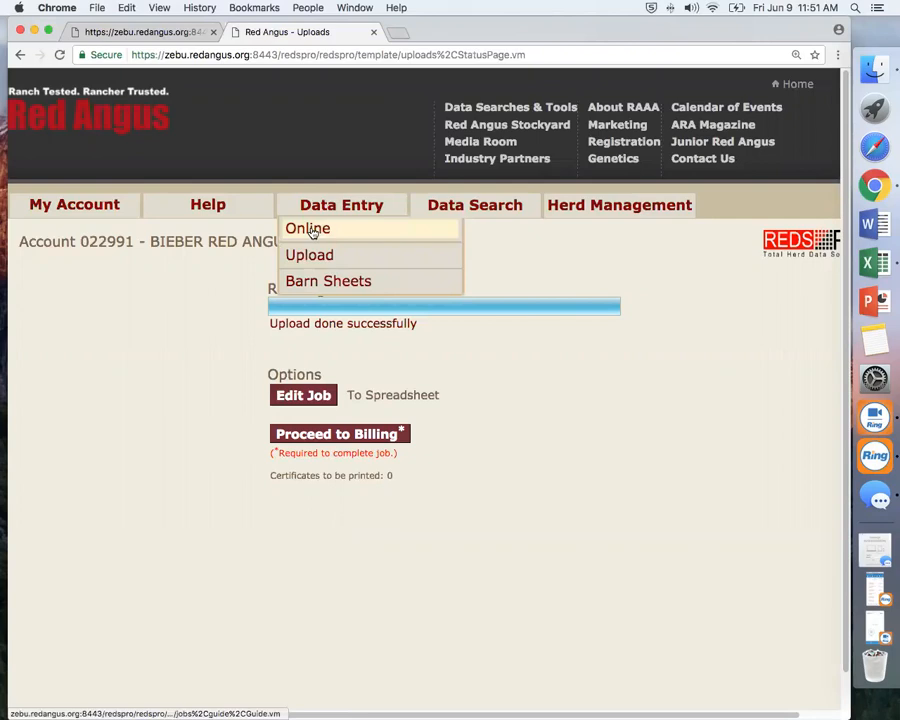
{"action": "left_click", "coordinate": [307, 228]}
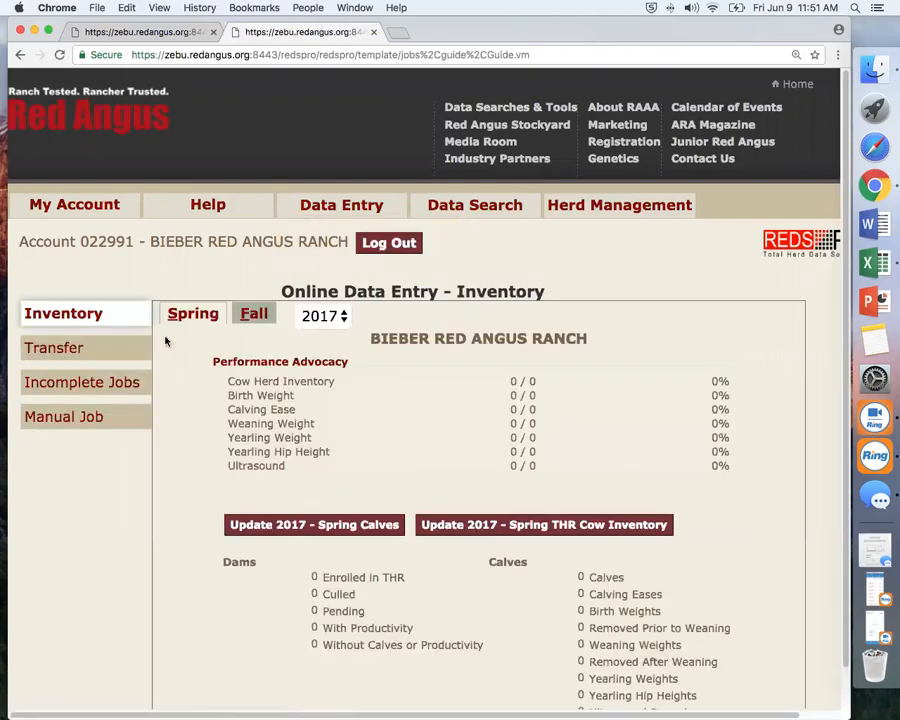
{"action": "left_click", "coordinate": [82, 382]}
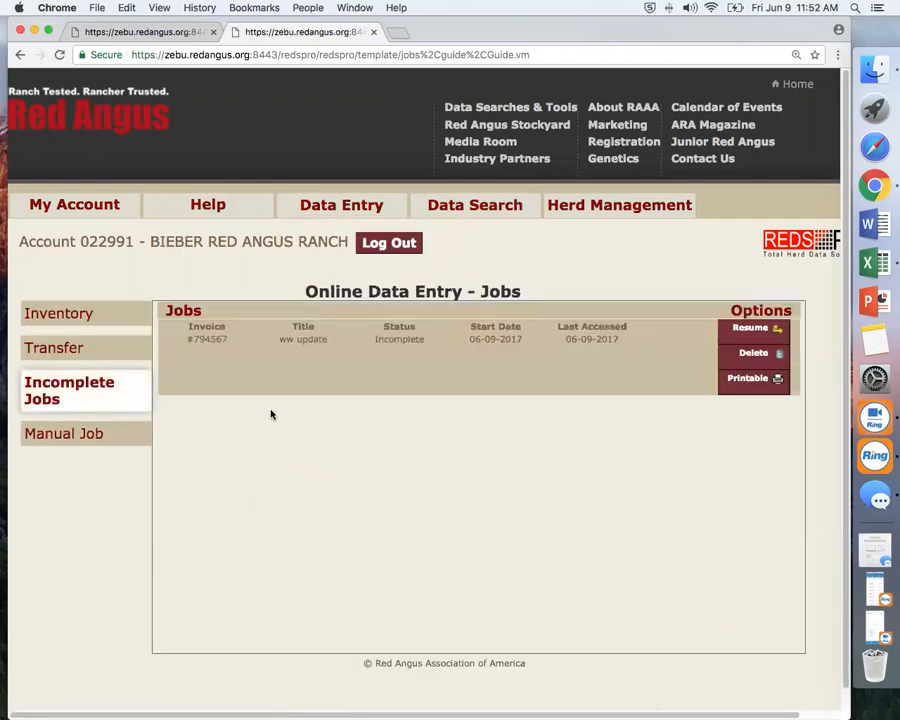
{"action": "mouse_move", "coordinate": [276, 416]}
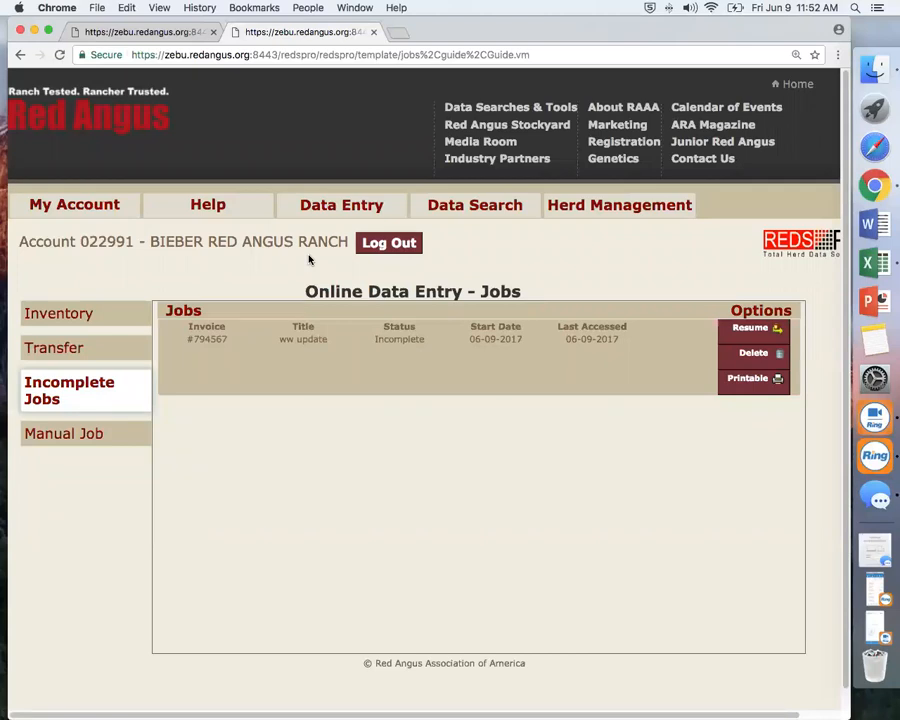
{"action": "left_click", "coordinate": [341, 204]}
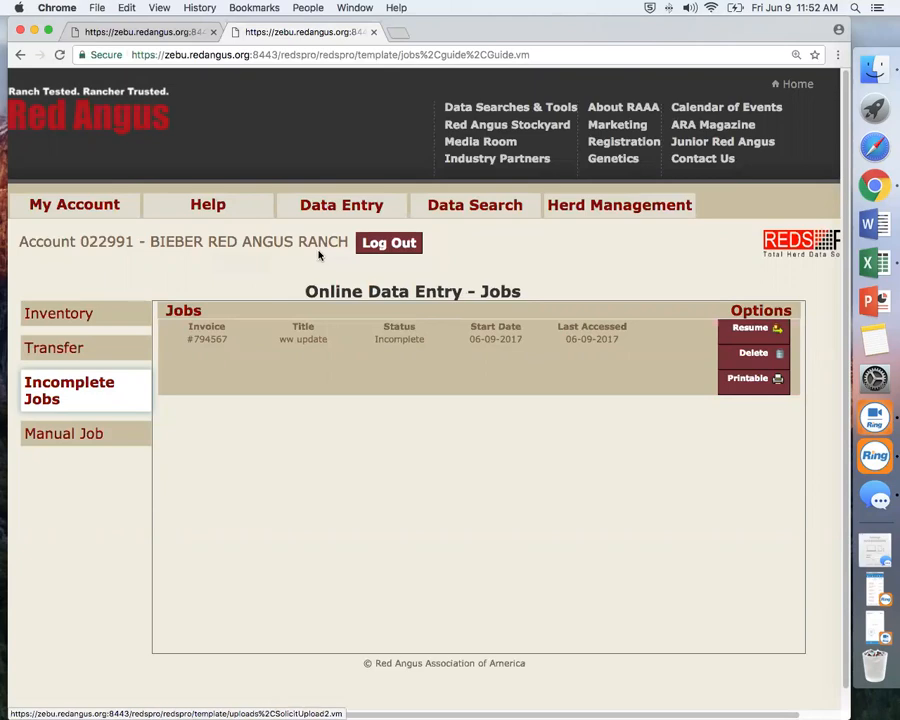
{"action": "left_click", "coordinate": [341, 205]}
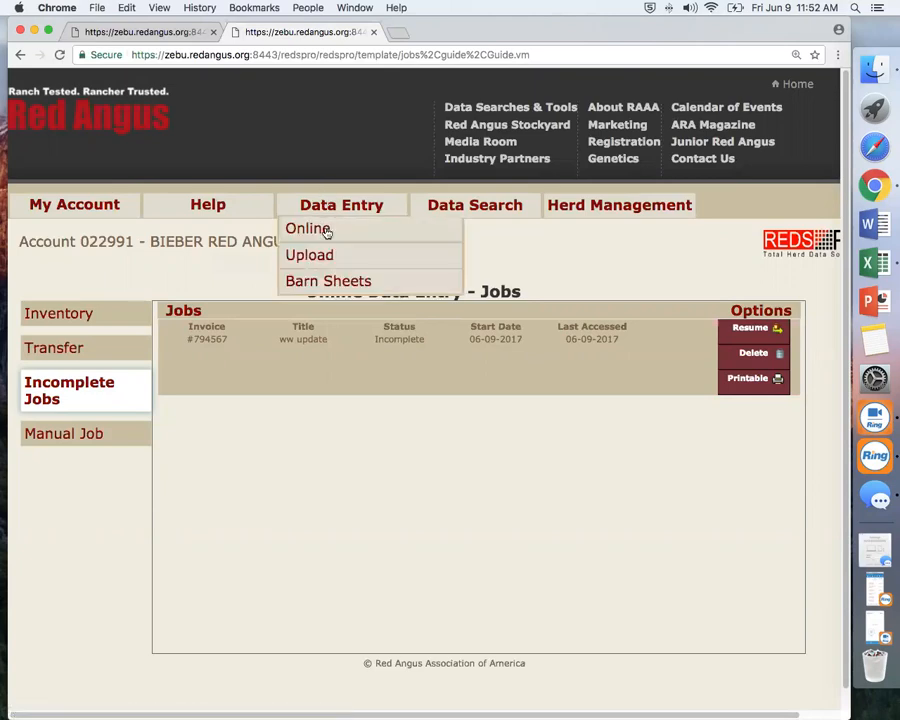
Start a new upload titled 'Herd Inventory' with job type Inventory.
{"action": "left_click", "coordinate": [309, 255]}
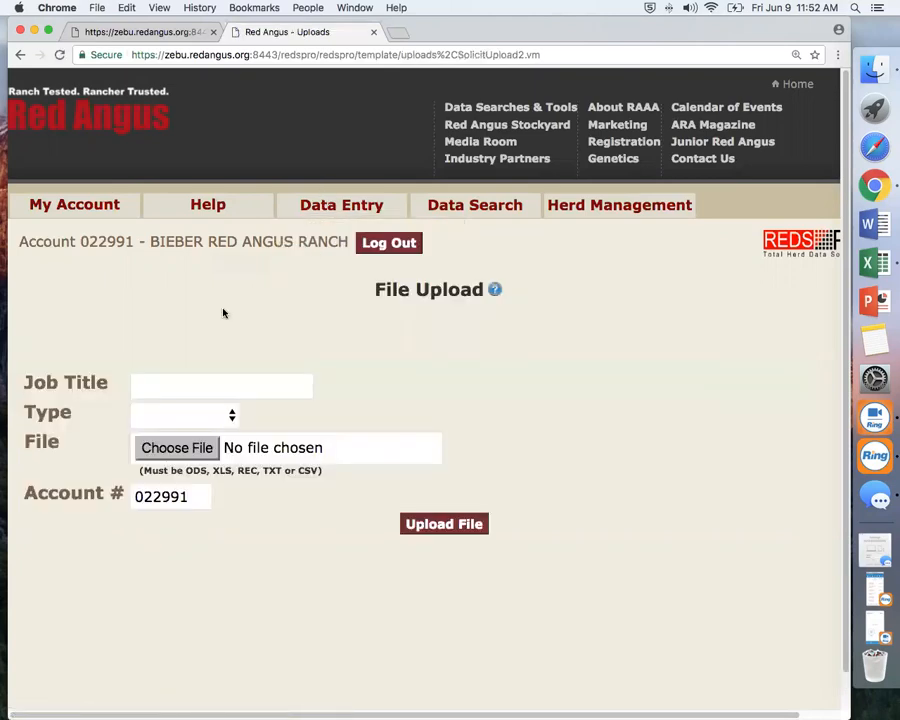
{"action": "left_click", "coordinate": [221, 386]}
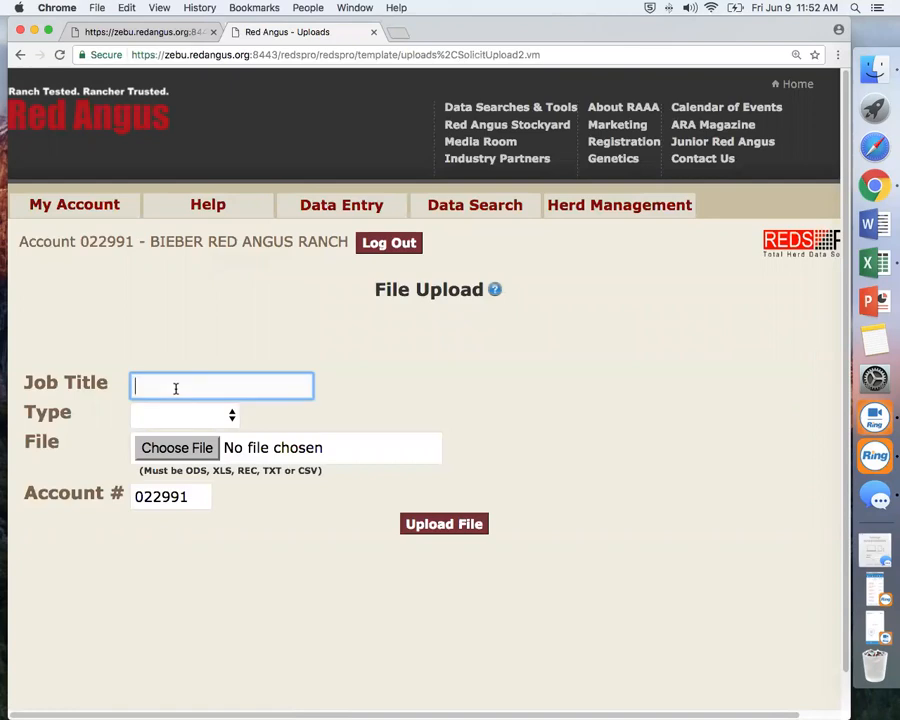
{"action": "type", "text": "H"}
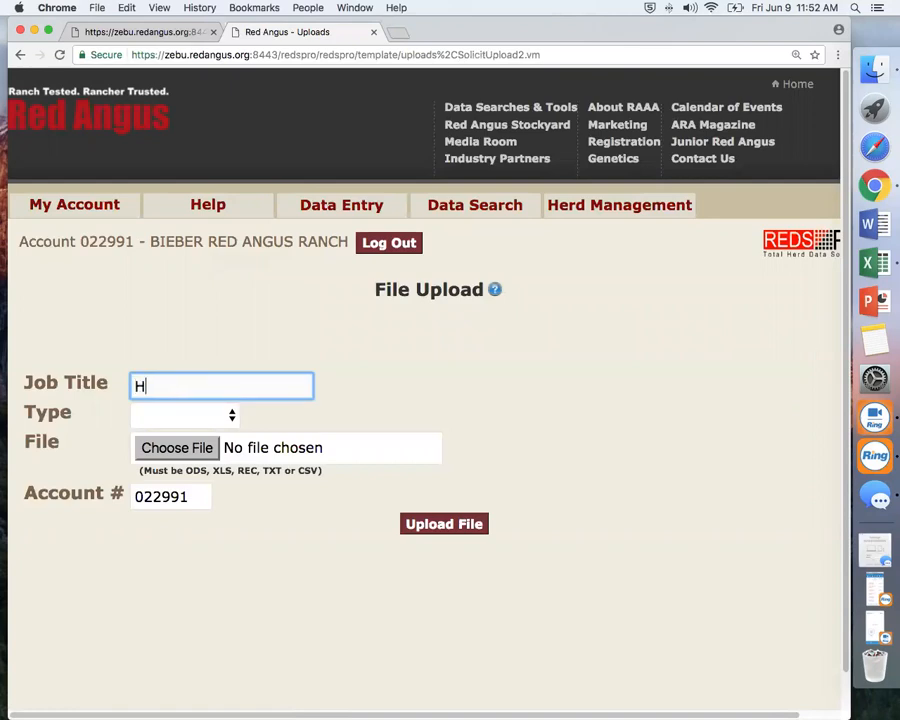
{"action": "type", "text": "erd Inv"}
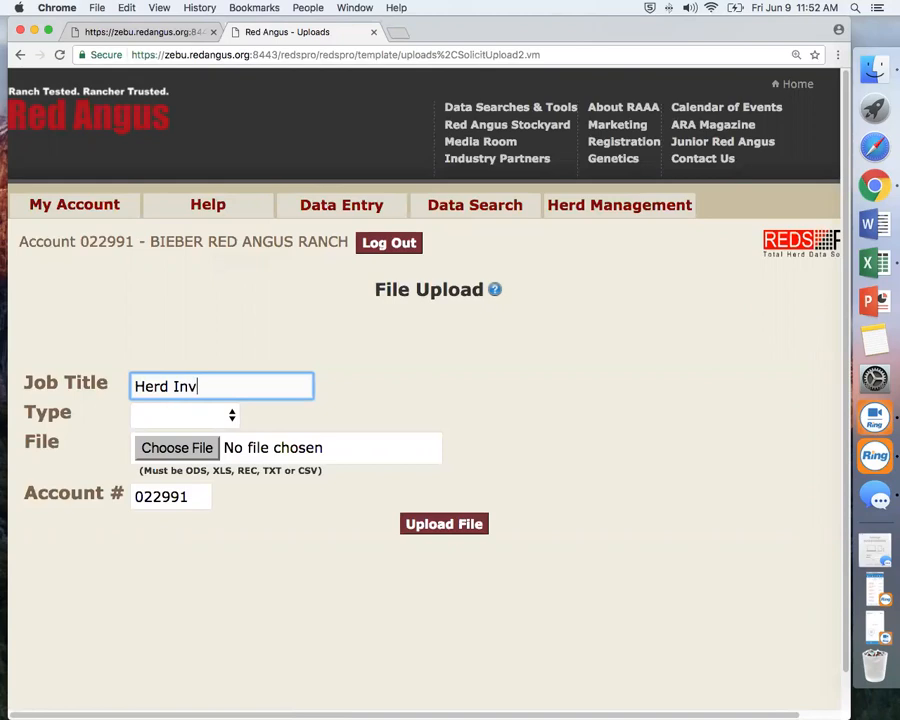
{"action": "type", "text": "entory"}
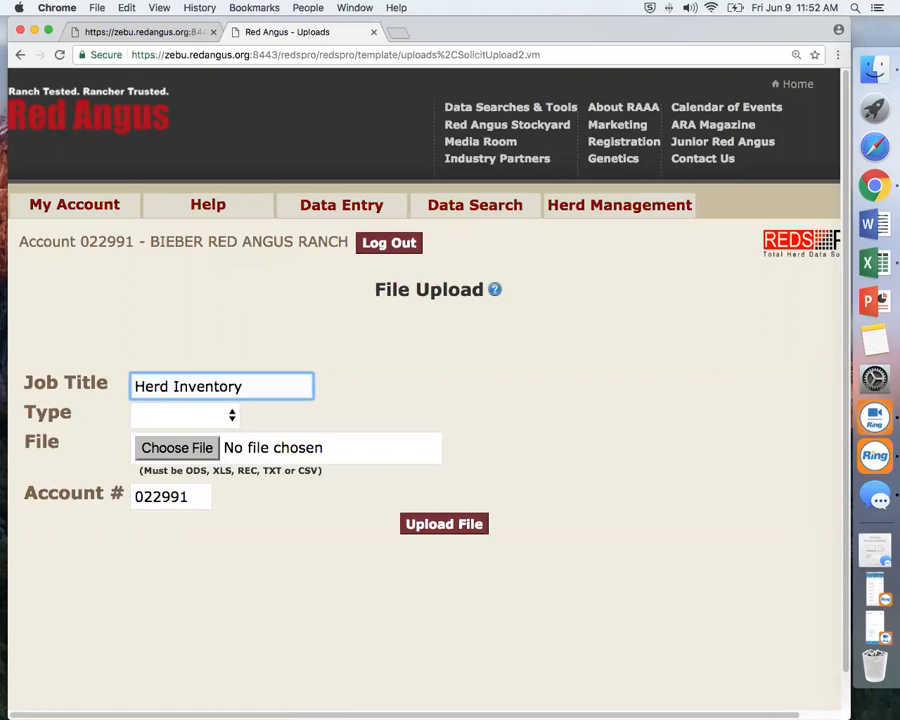
{"action": "left_click", "coordinate": [184, 414]}
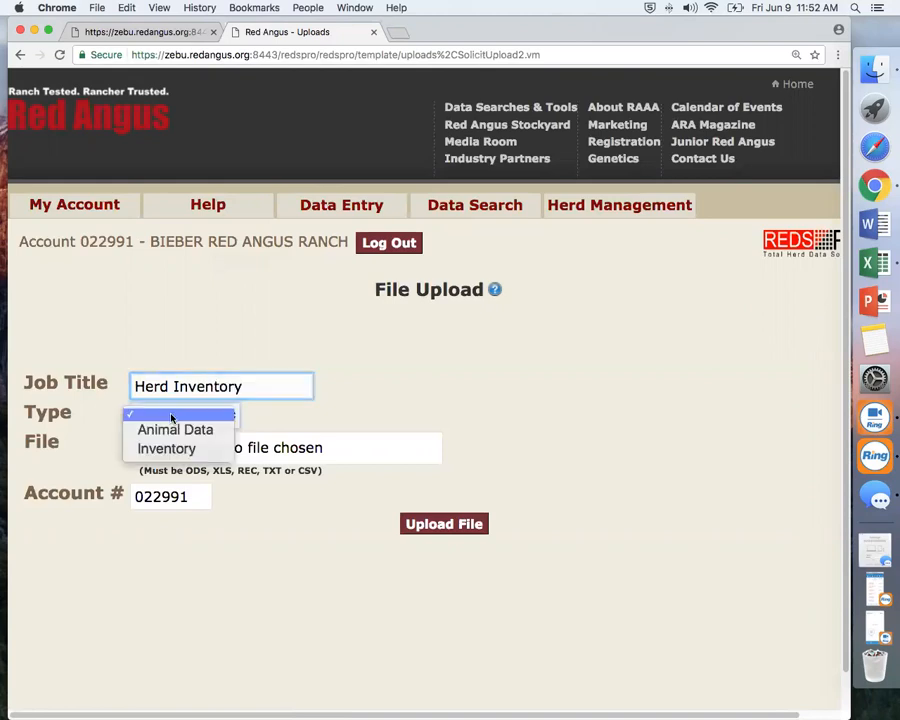
{"action": "left_click", "coordinate": [166, 448]}
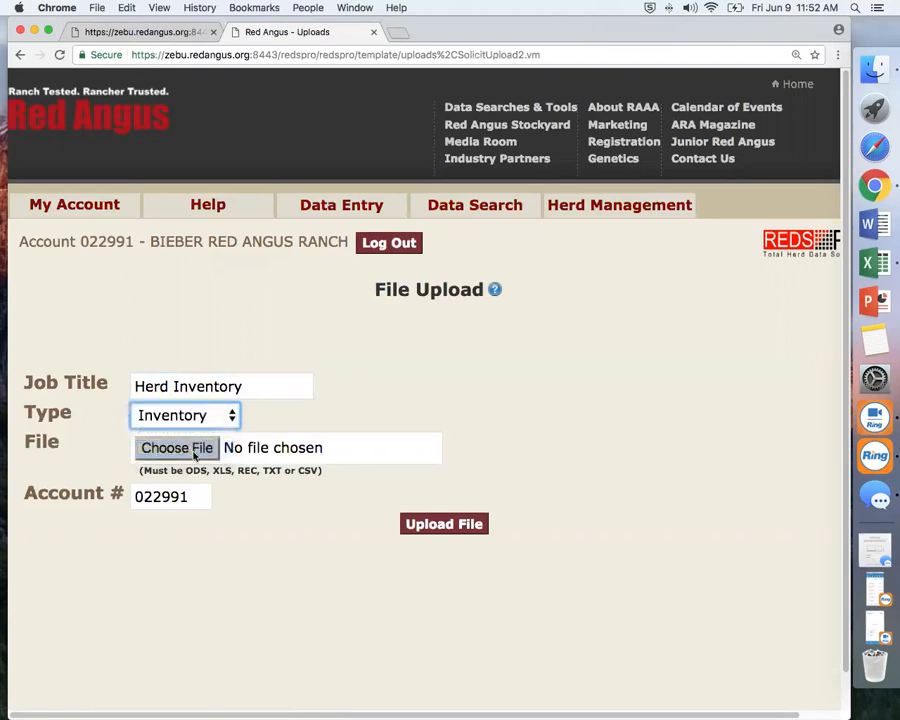
Attach the HERD INV TUTORIAL UPLOAD spreadsheet and upload the file.
{"action": "left_click", "coordinate": [176, 447]}
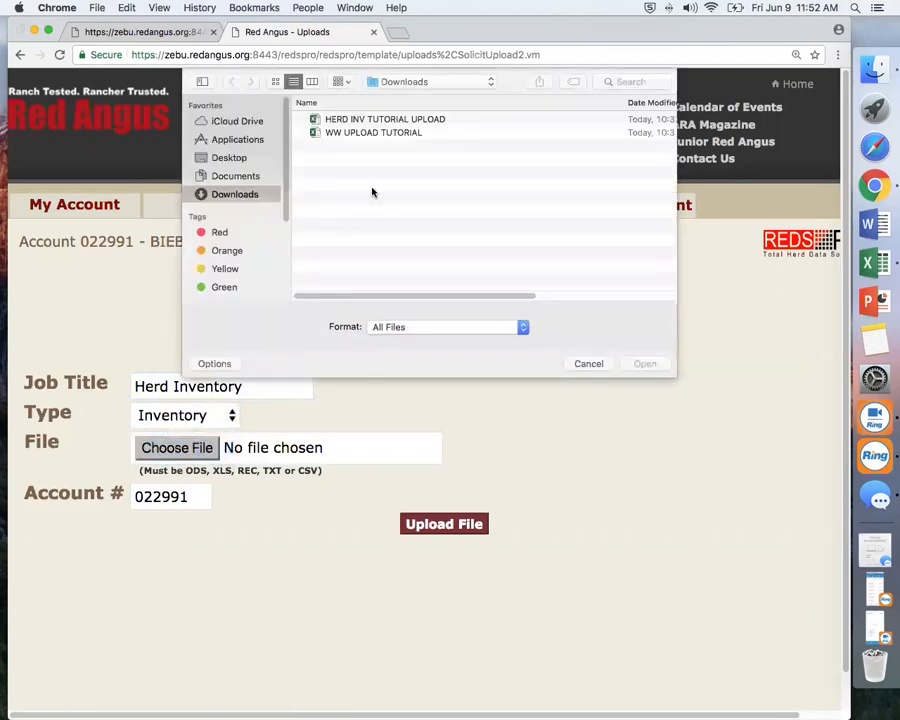
{"action": "left_click", "coordinate": [384, 118]}
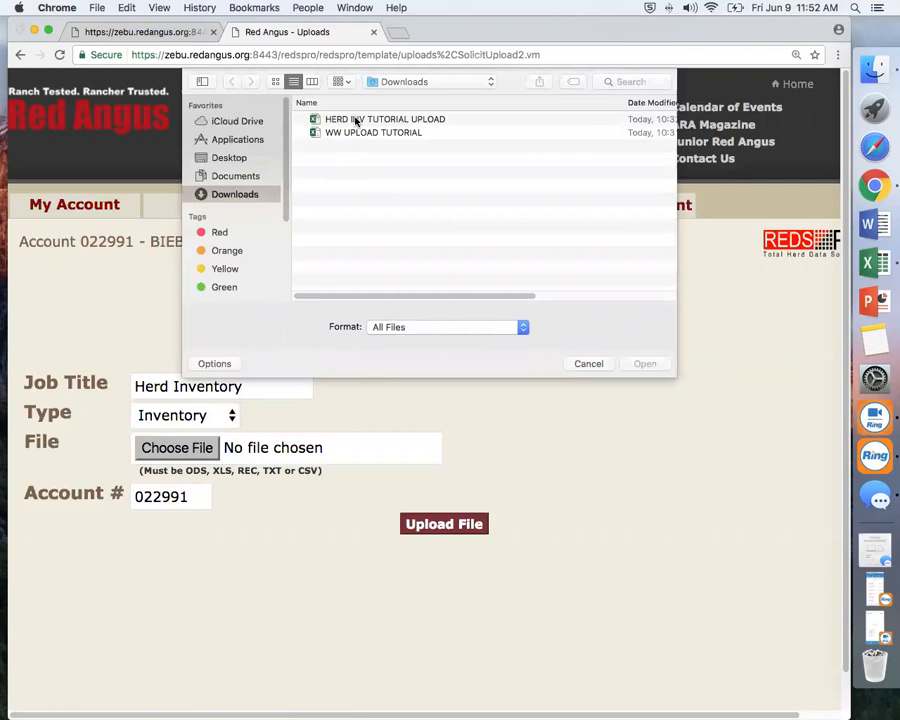
{"action": "left_click", "coordinate": [644, 363]}
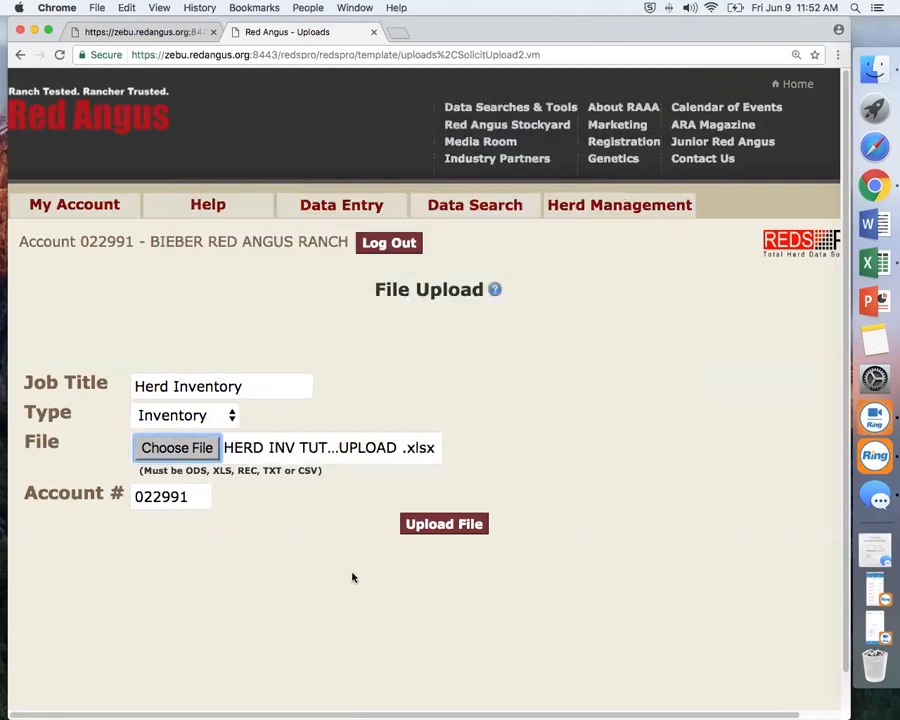
{"action": "left_click", "coordinate": [444, 523]}
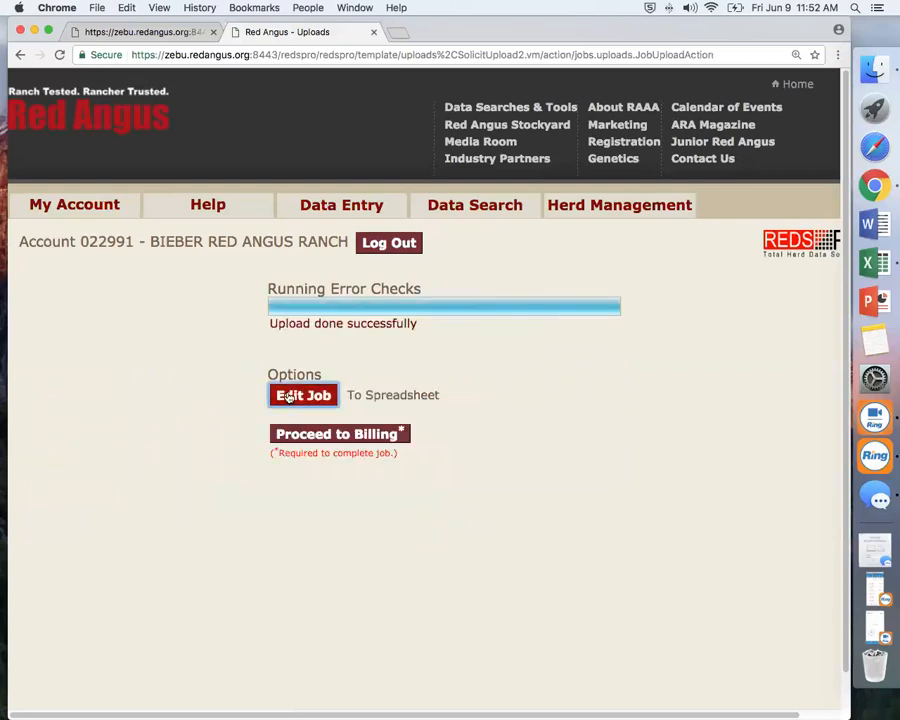
Open the Herd Inventory job (794568) in the spreadsheet view and submit its data.
{"action": "left_click", "coordinate": [392, 394]}
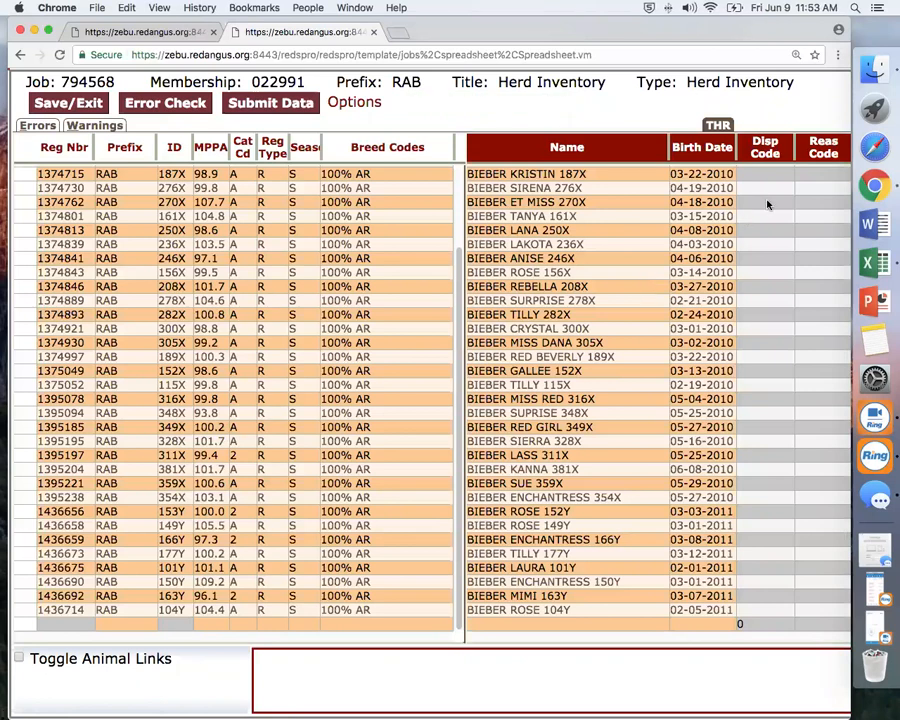
{"action": "mouse_move", "coordinate": [765, 200]}
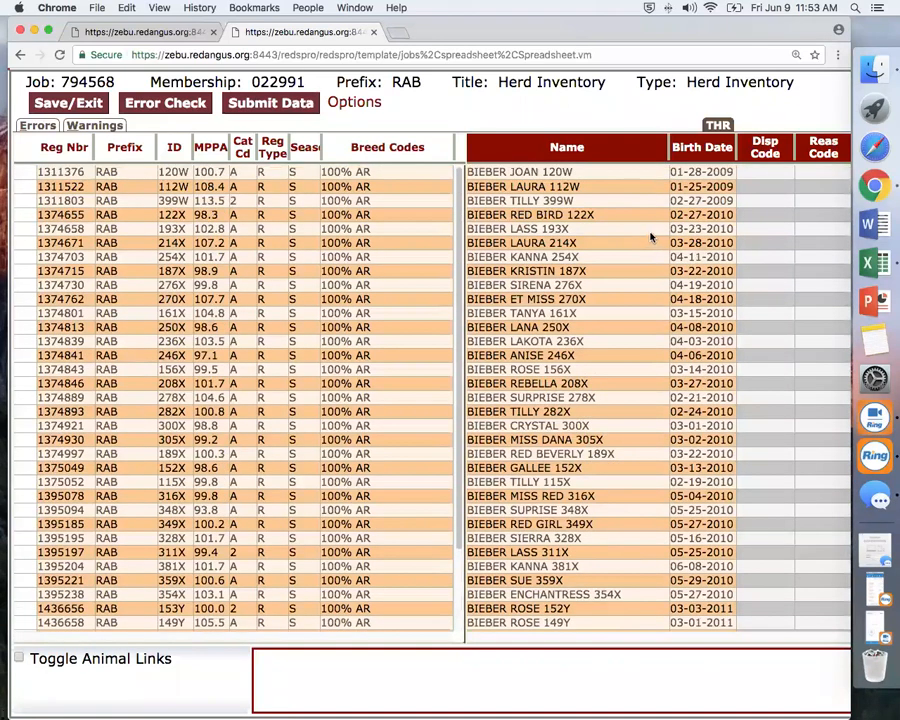
{"action": "mouse_move", "coordinate": [651, 238]}
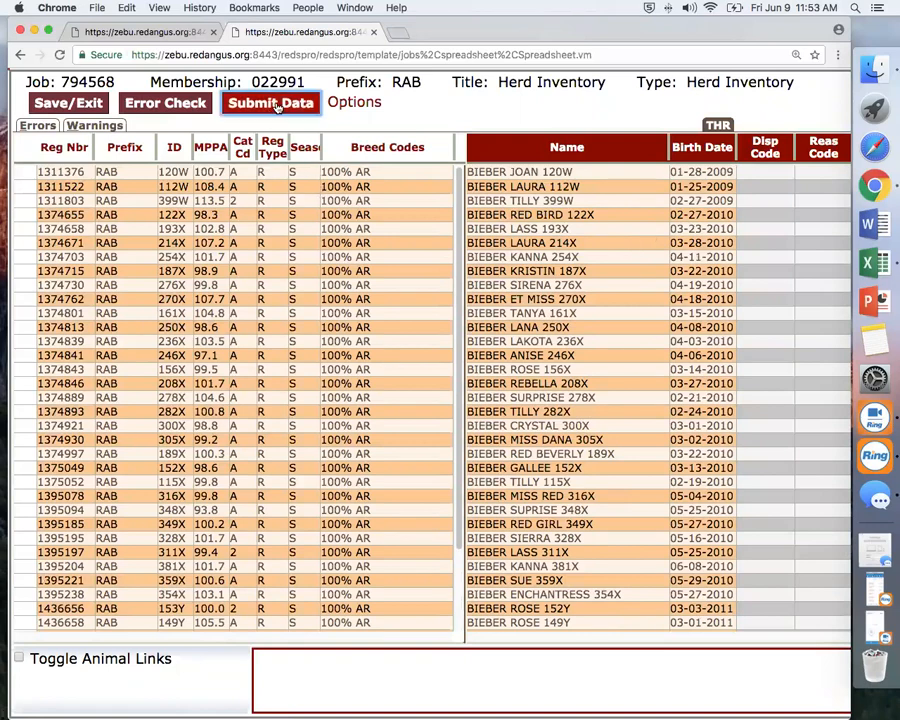
{"action": "left_click", "coordinate": [271, 102]}
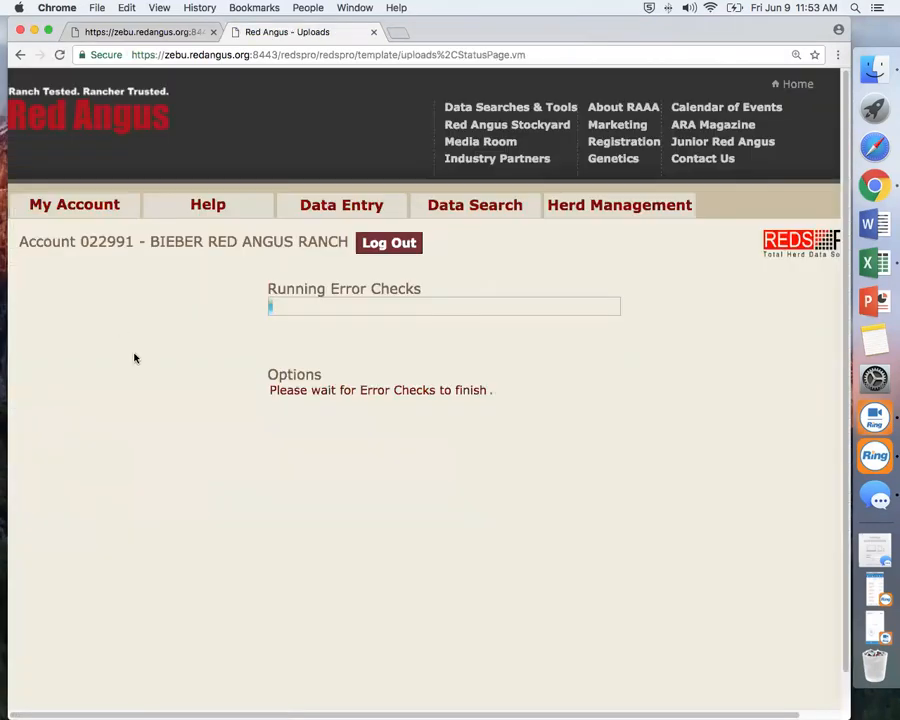